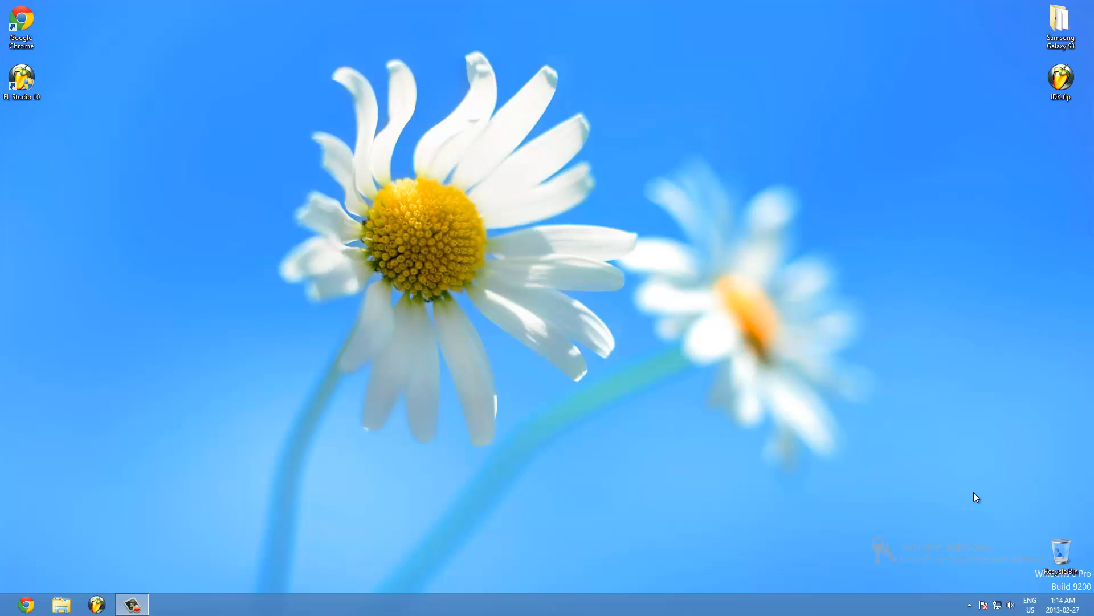
mouse_move(957, 336)
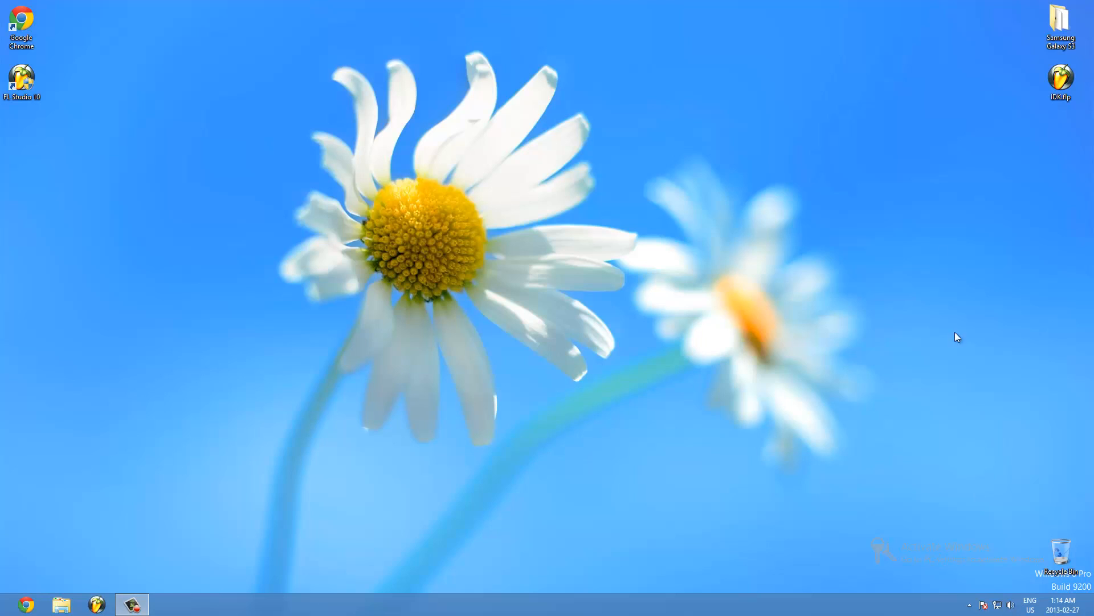
mouse_move(1092, 174)
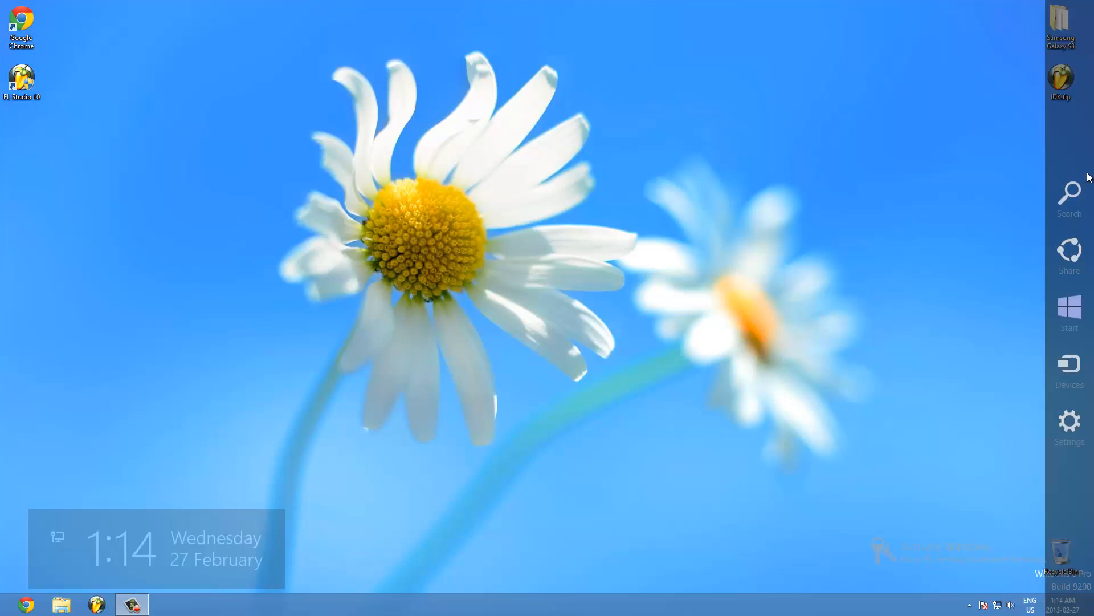
- Search Start for 'cmd' and run Command Prompt as administrator
click(1069, 198)
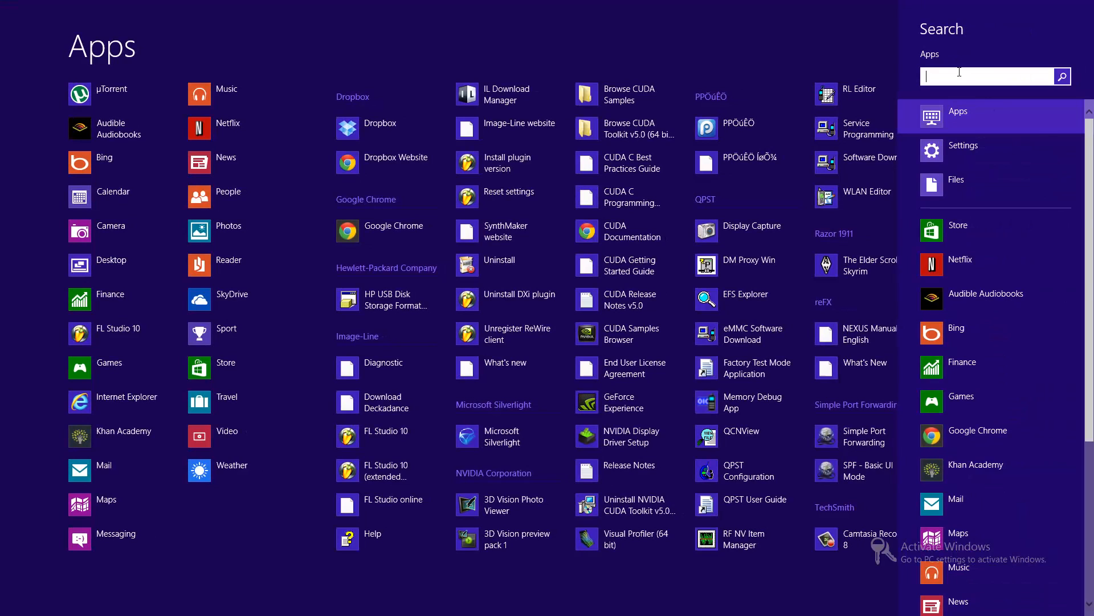
text(cm)
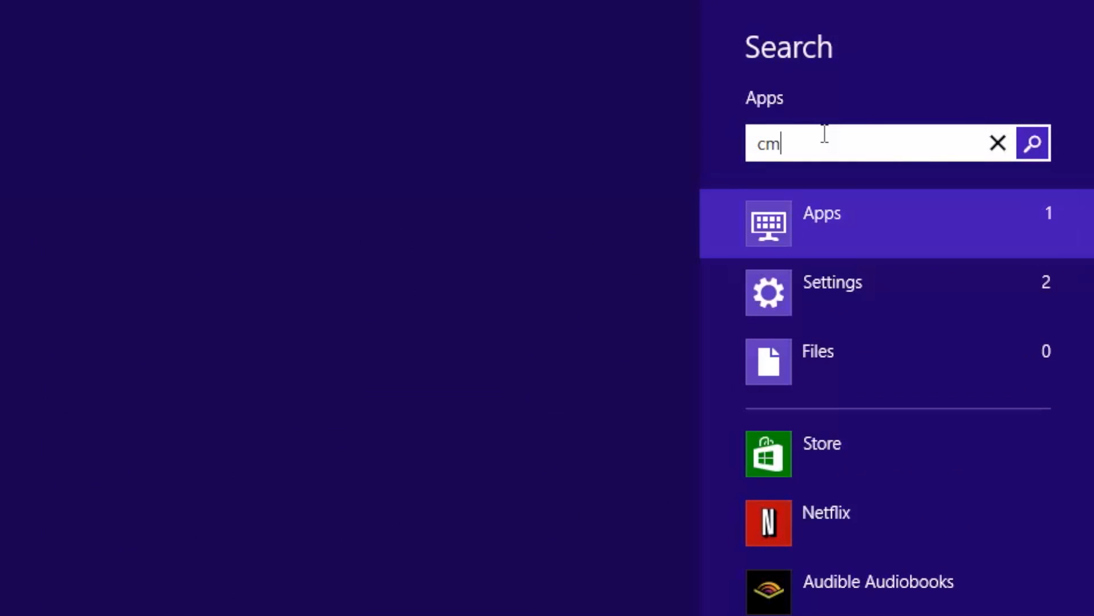
text(d)
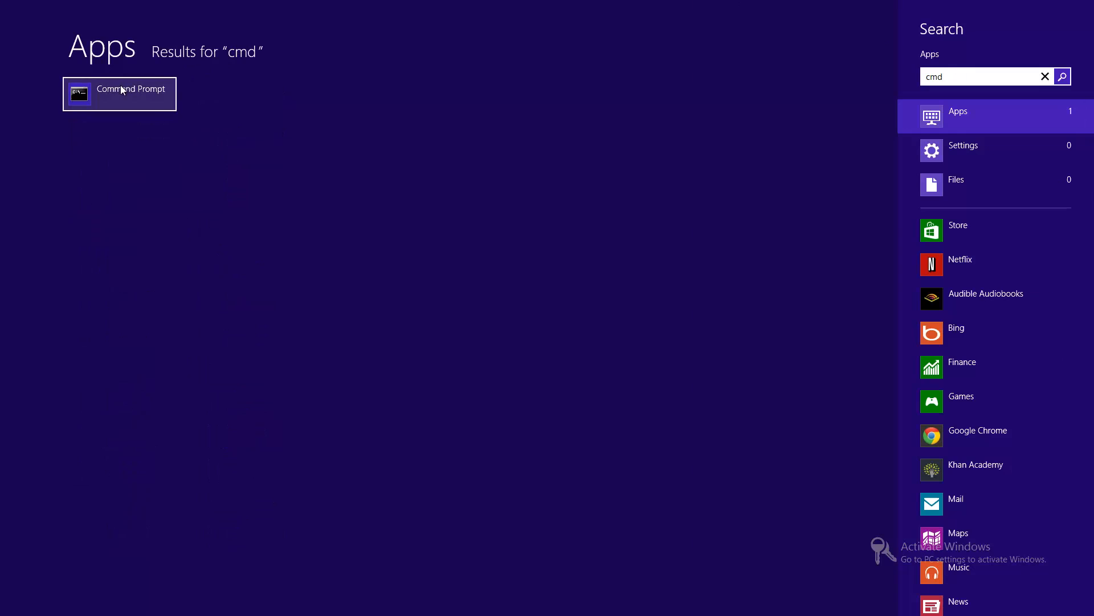
right_click(119, 94)
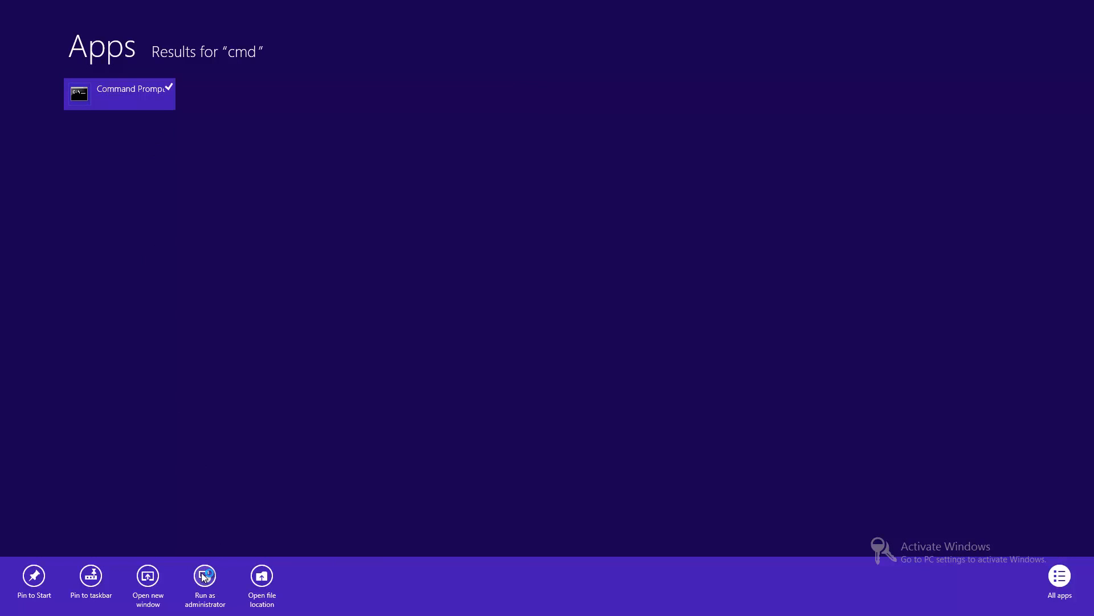
click(204, 584)
text(netsh advfir)
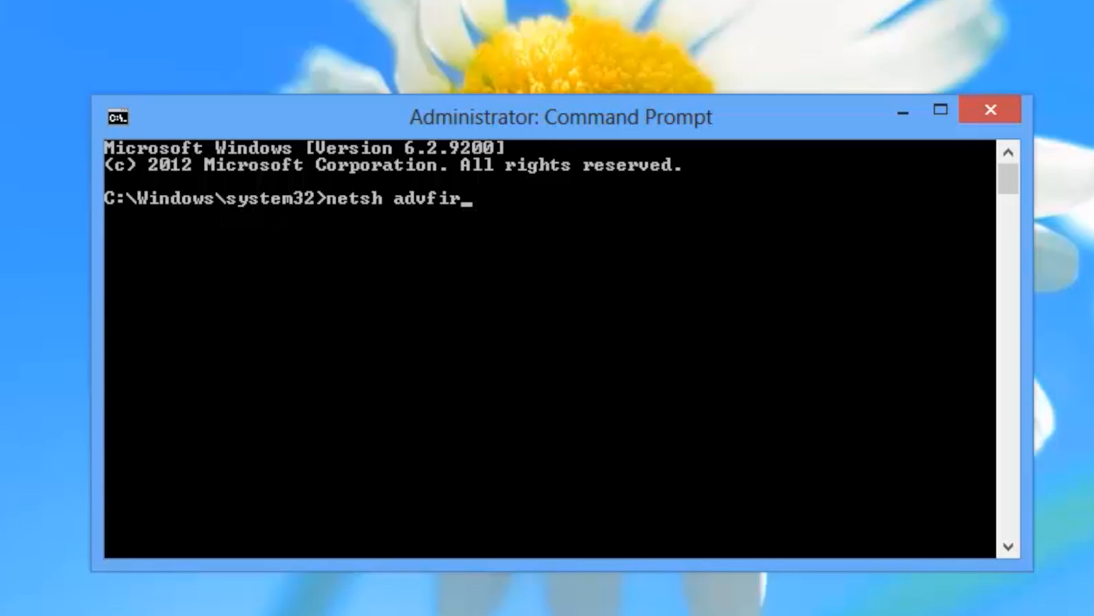
- Add netsh rule 'MITCHRIBARYTUBE1' blocking inbound TCP port 80 from 173.194.55.0/24
text(ewall firewall add rule name=")
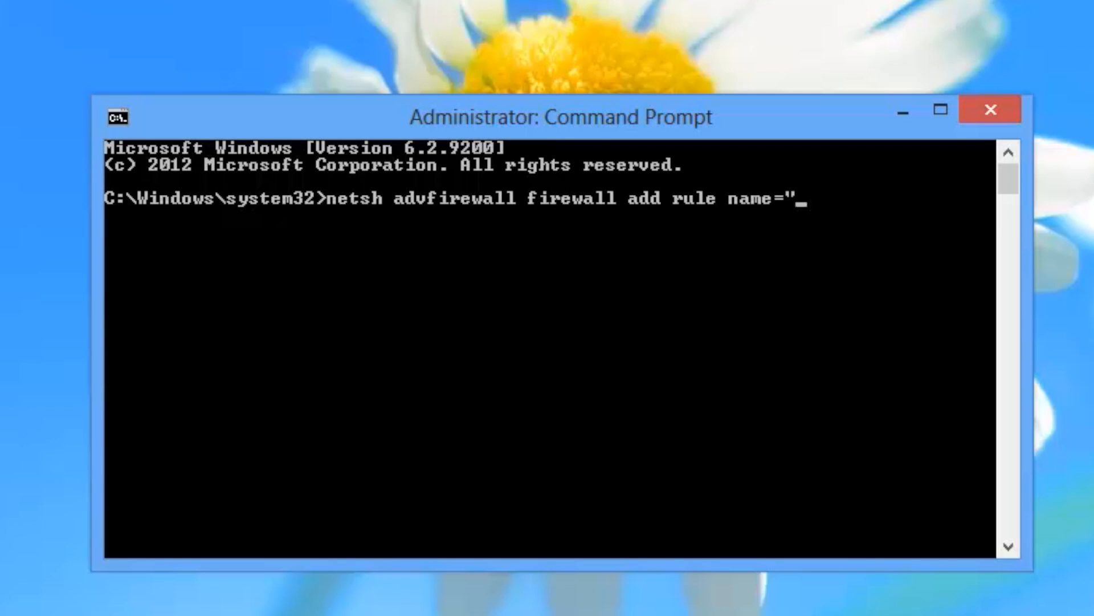
text(MITCHRIBARYTUBE!)
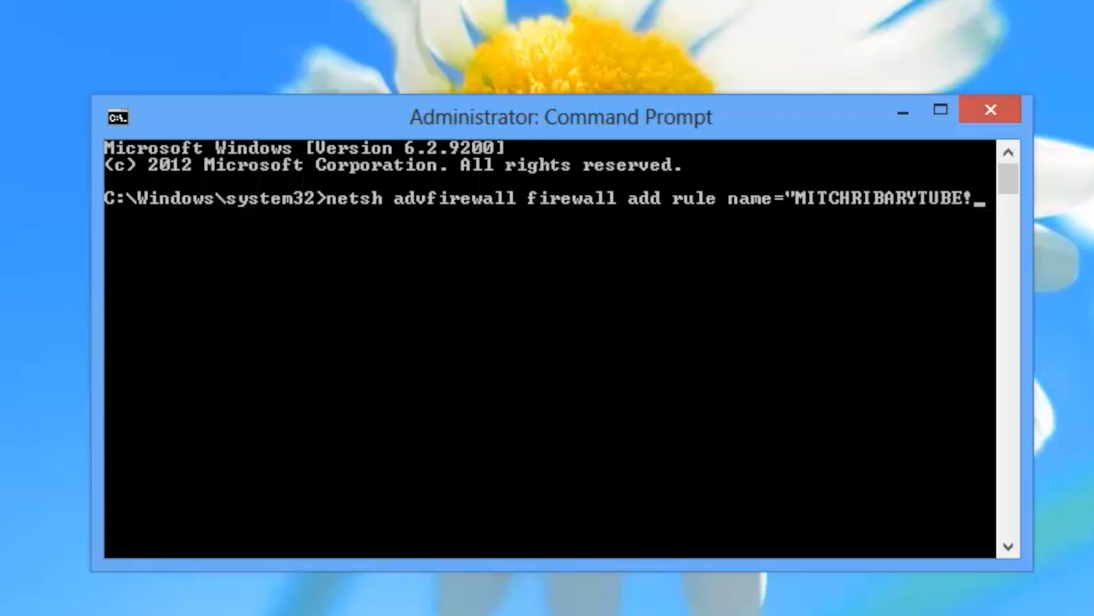
text(1" proto)
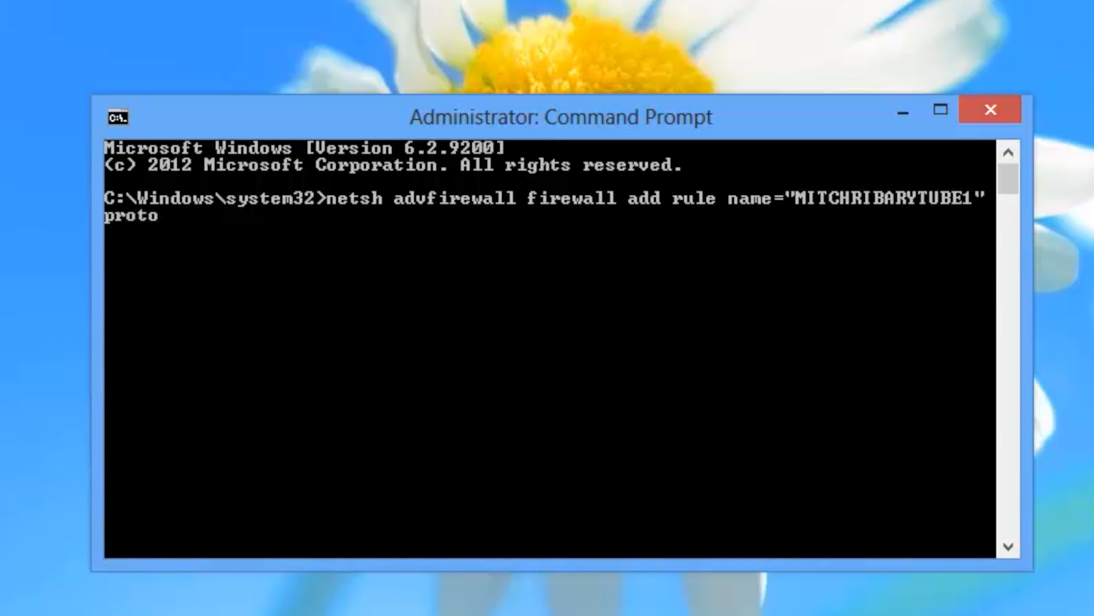
text(col=TCP localport=80)
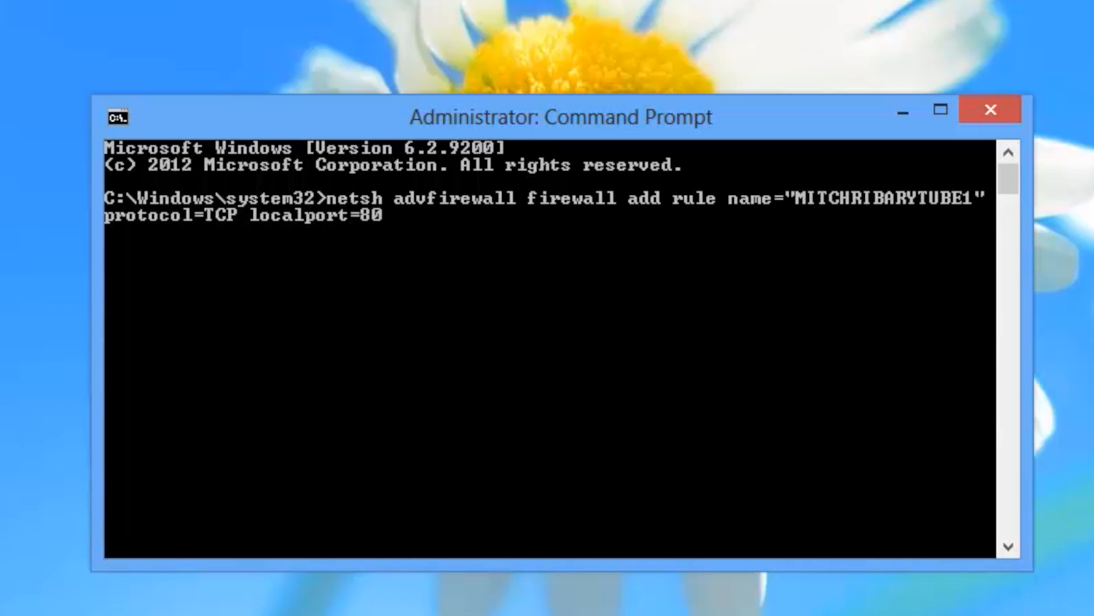
text(action=block dir=IN remoteip=173.194.5)
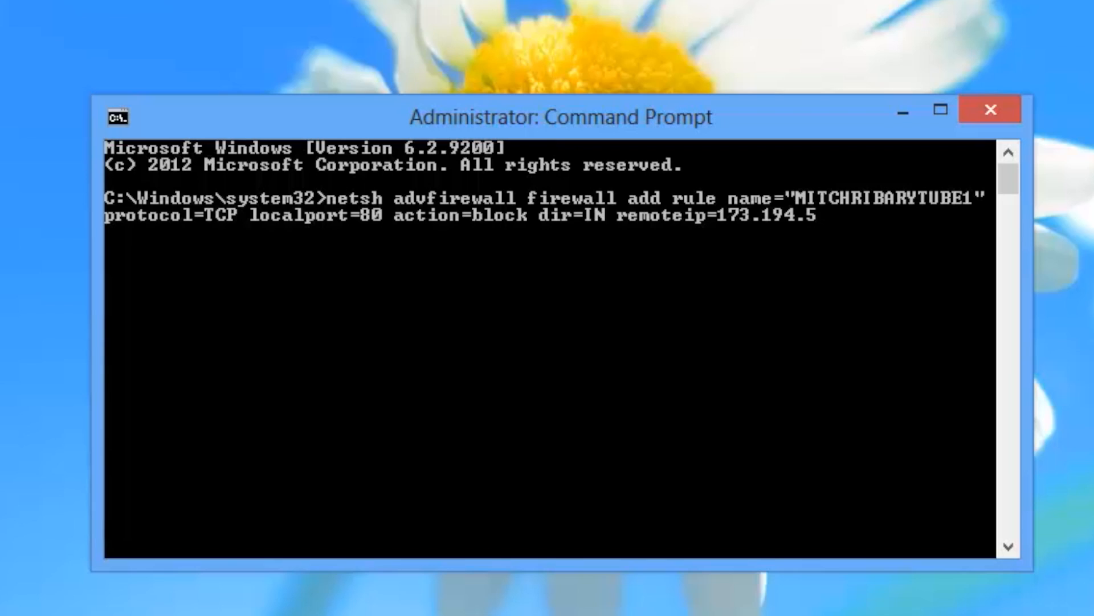
text(5.)
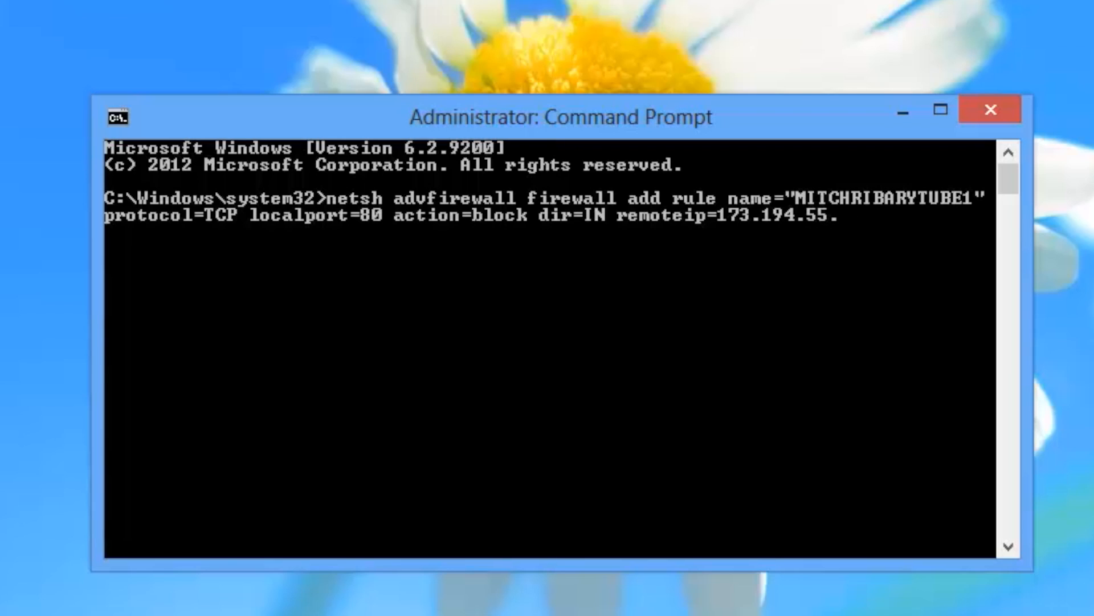
text(0/24)
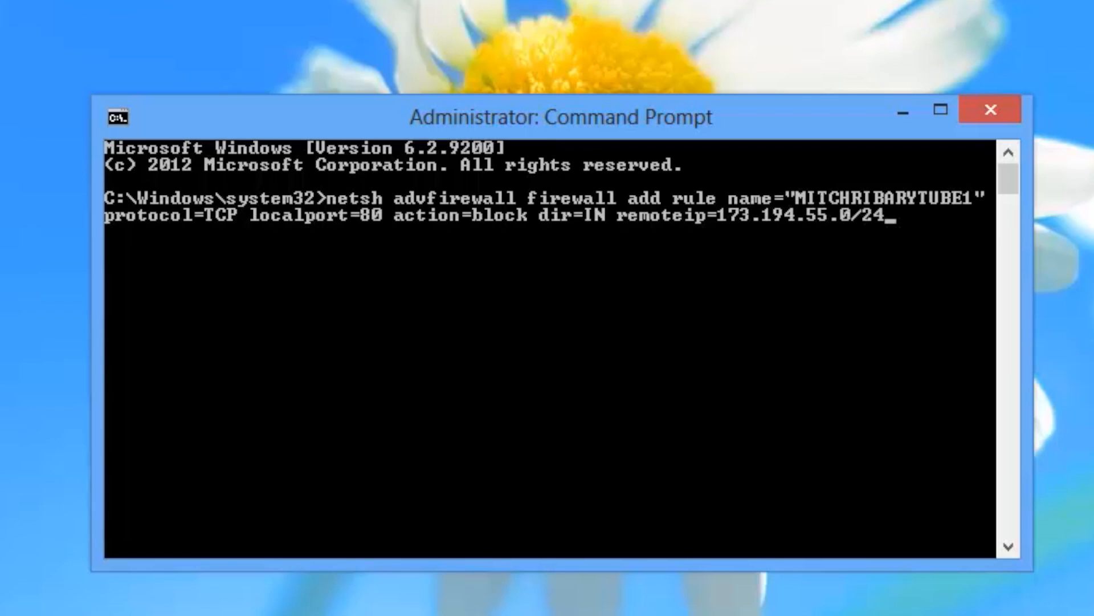
key(Return)
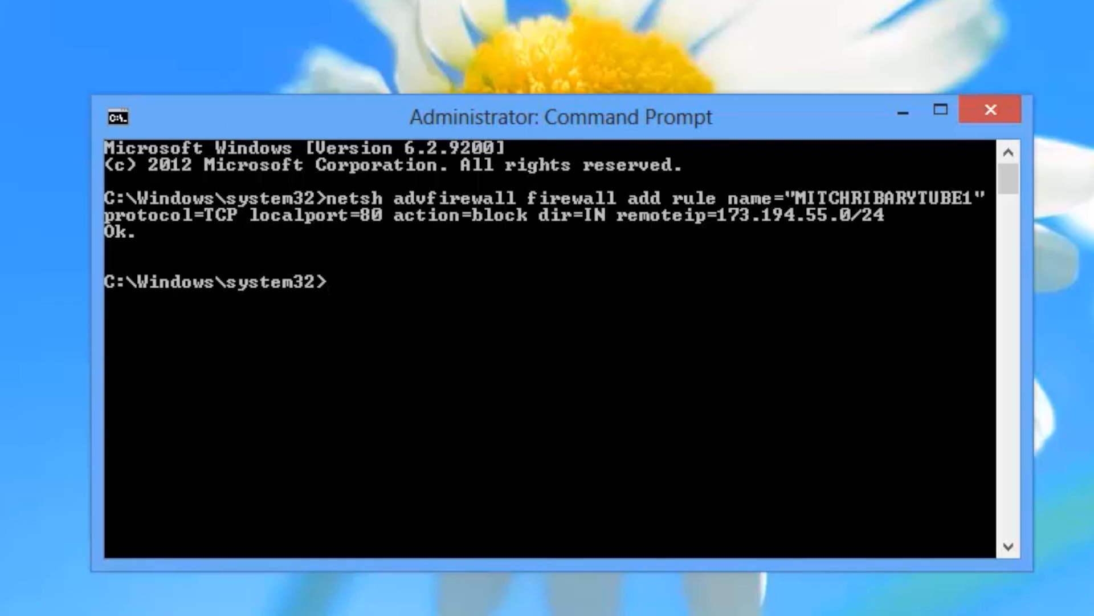
- Add netsh rule 'MITCHRIBARYTUBE2' blocking inbound TCP port 80 from 206.111.0.0/16
text(netsh advfirewall firewall add rule name="MITCHRIBARYTUB)
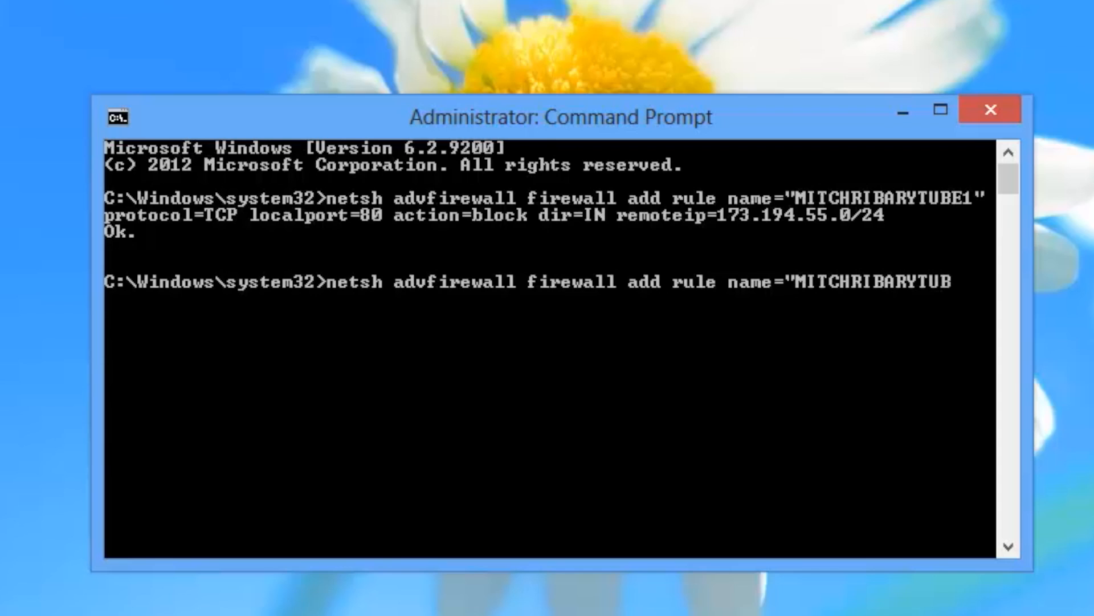
text(2" protocol=)
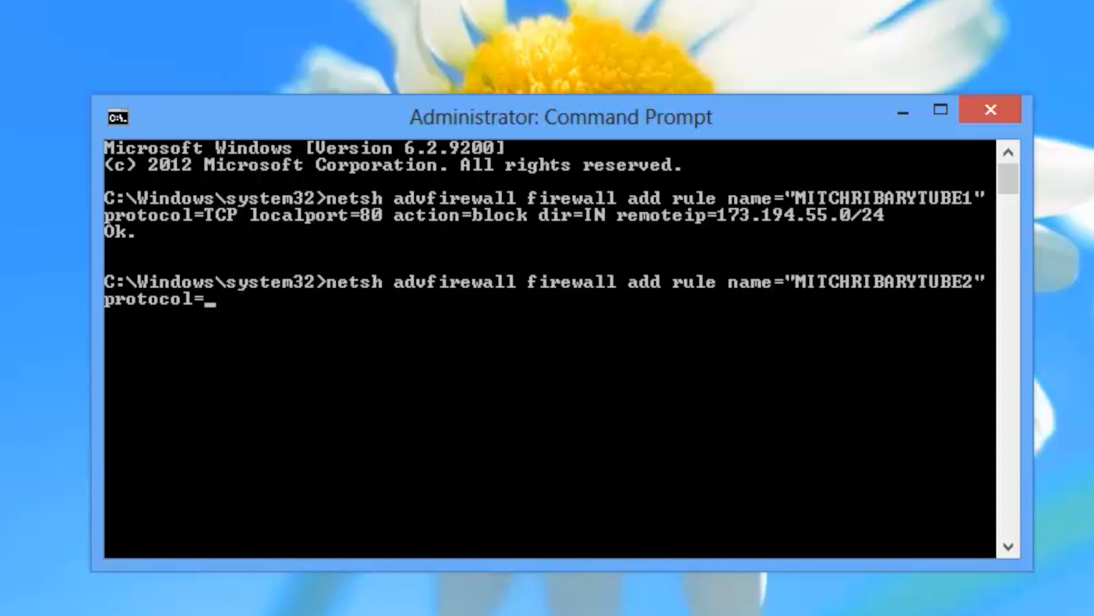
text(TCP localport=80 action=block di)
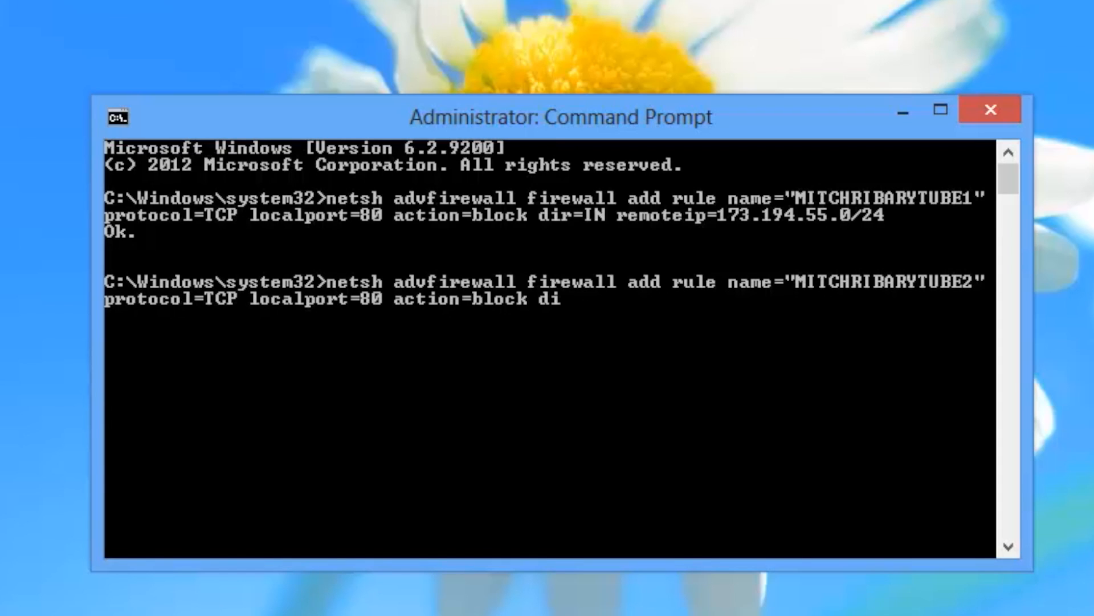
text(r=IN remoteip=206.111.0.)
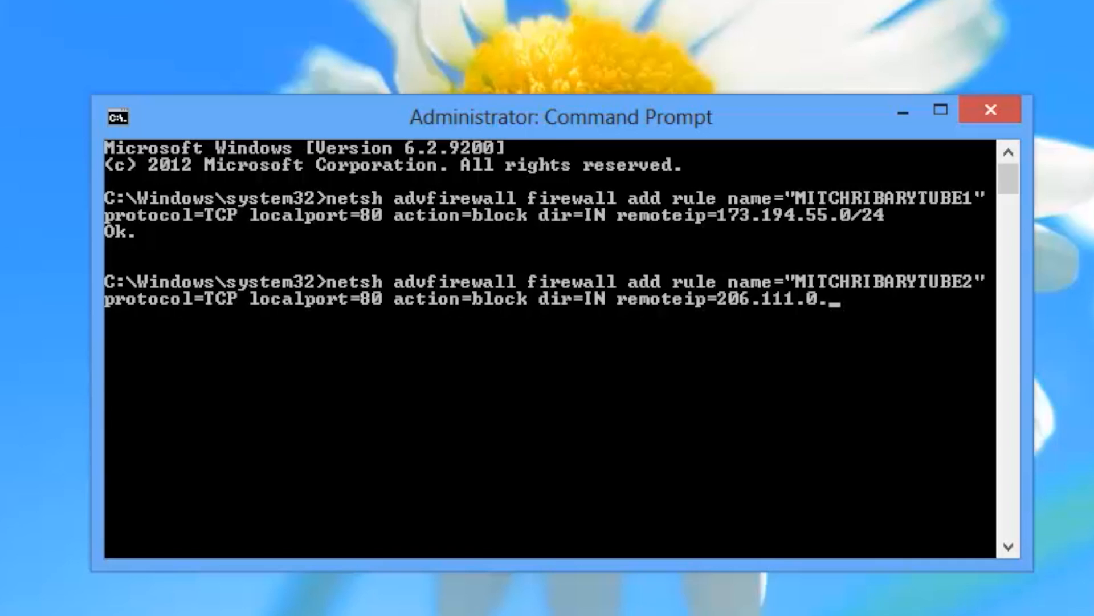
key(Return)
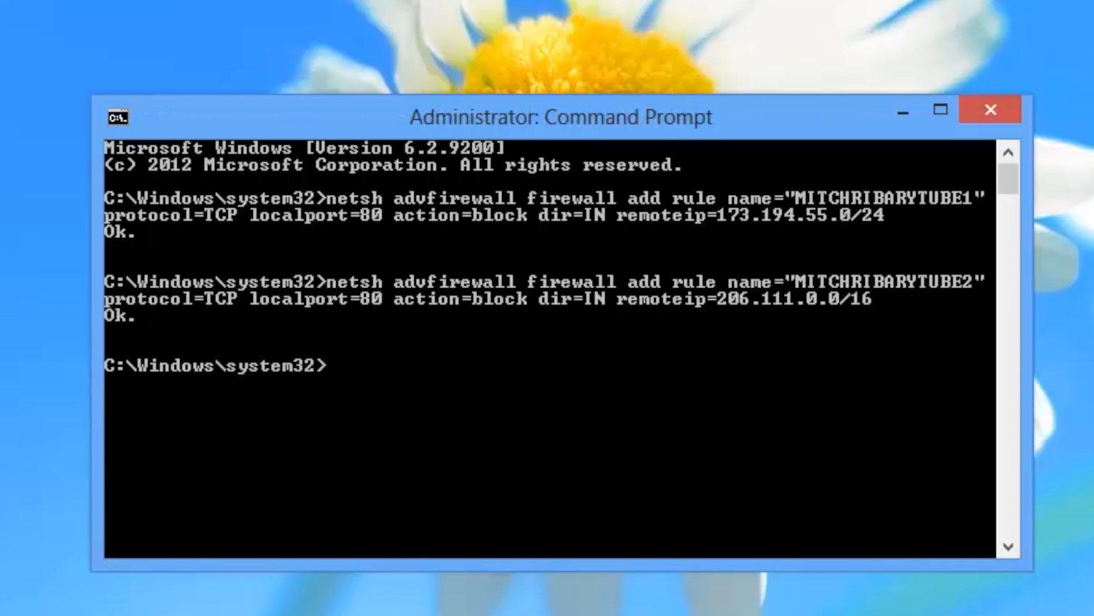